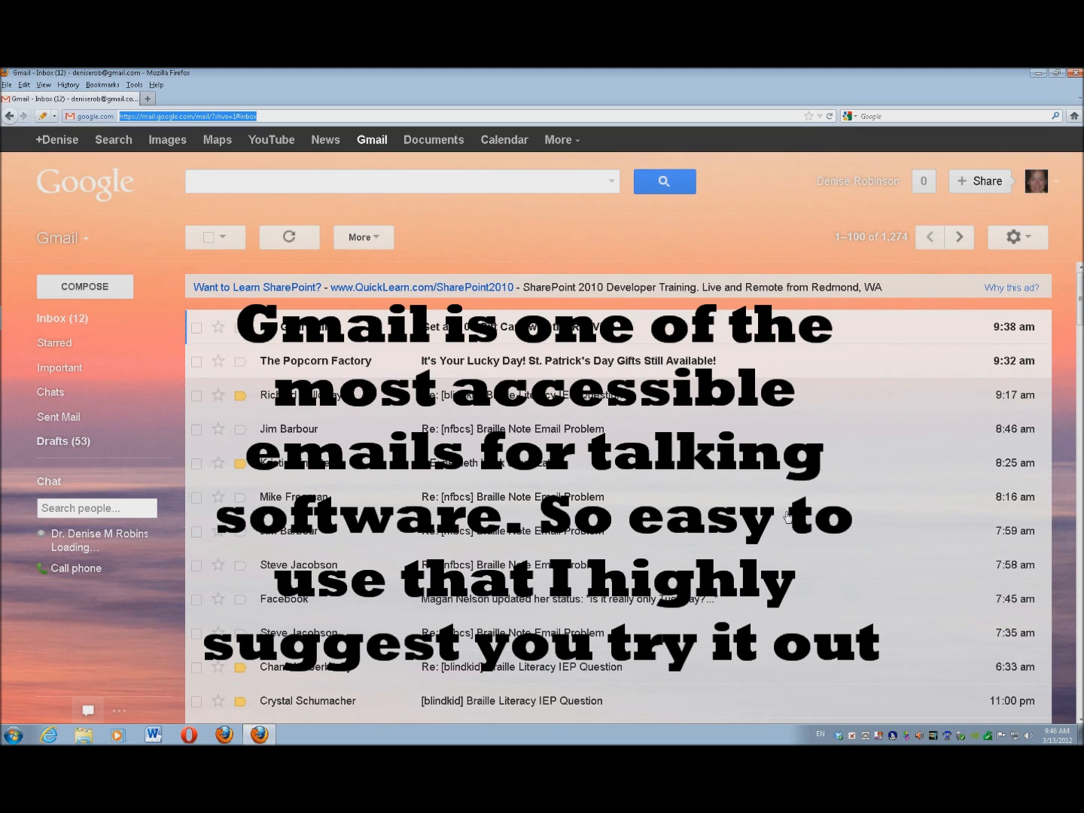
- Navigate Firefox to avatron.com/apps/air-display
type("avi")
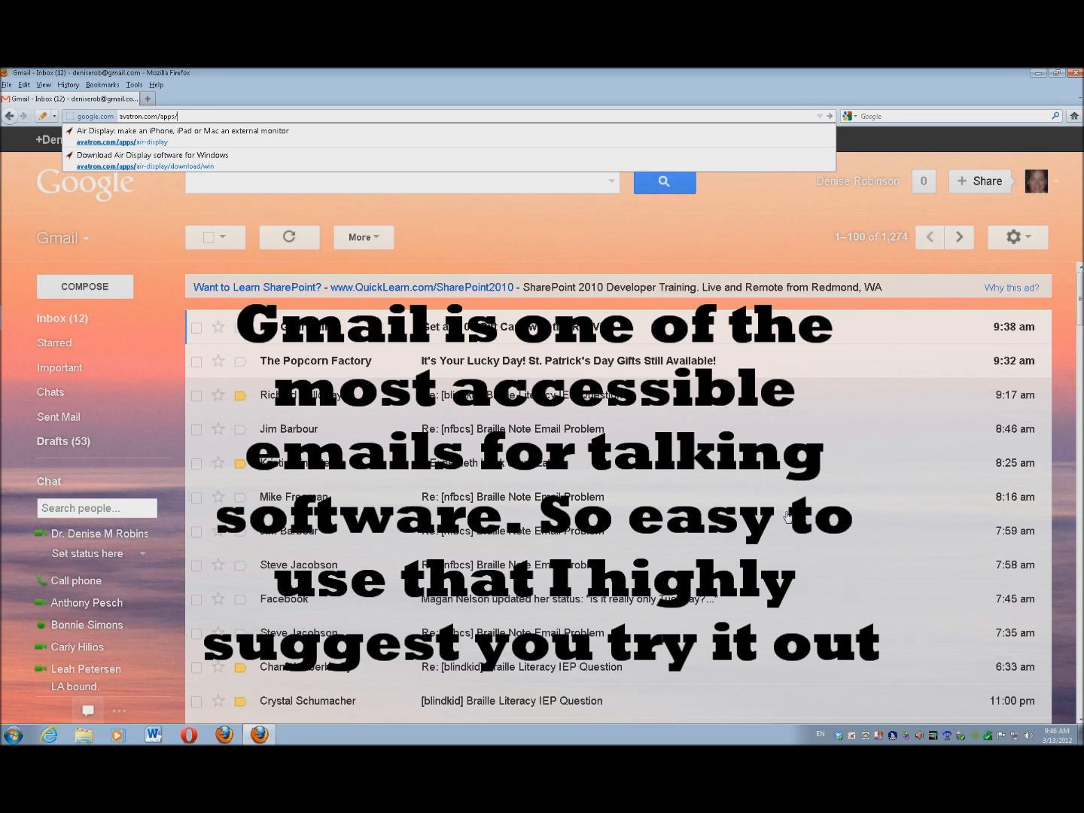
type("air-")
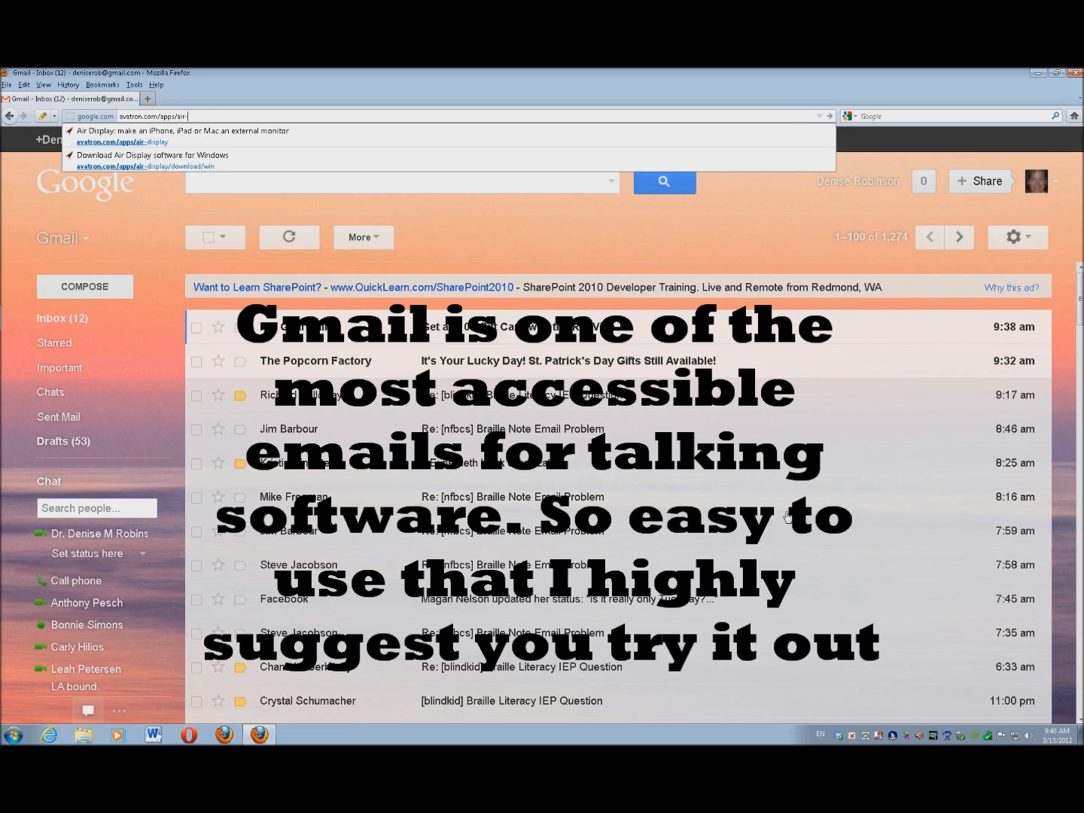
type("display")
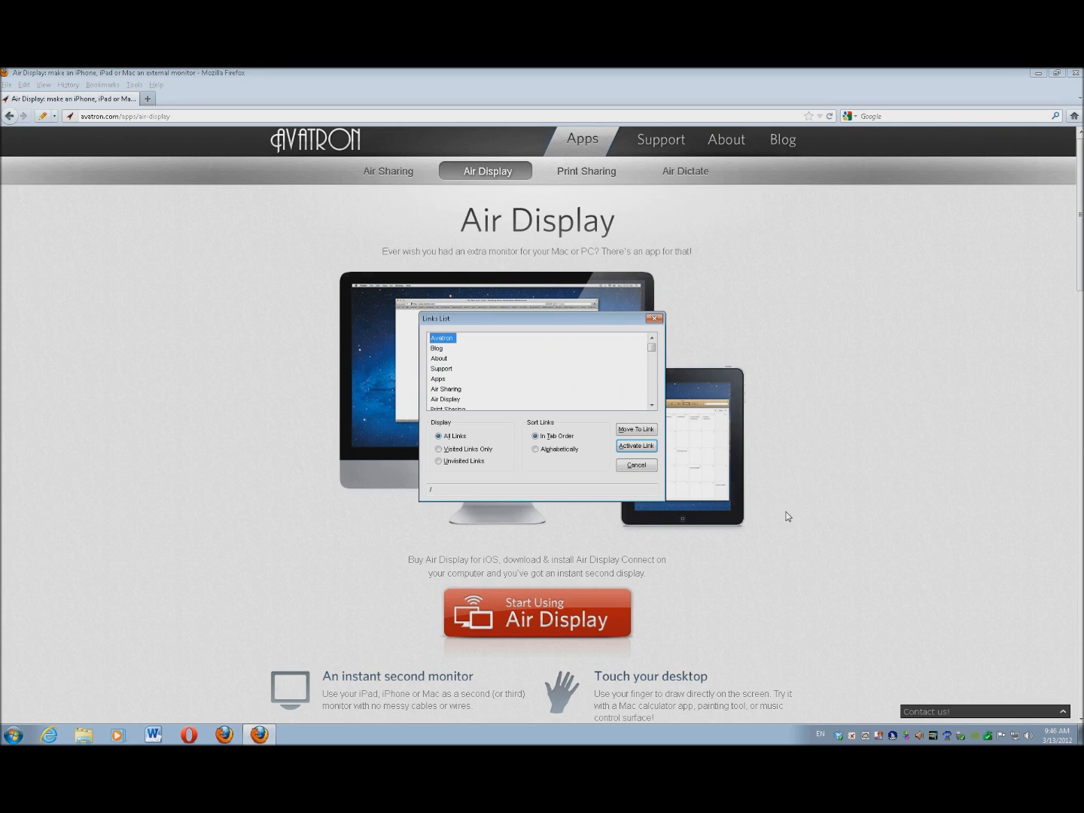
- Activate the 'Download Air Display Connect for Windows' link from the JAWS Links List
left_click(442, 368)
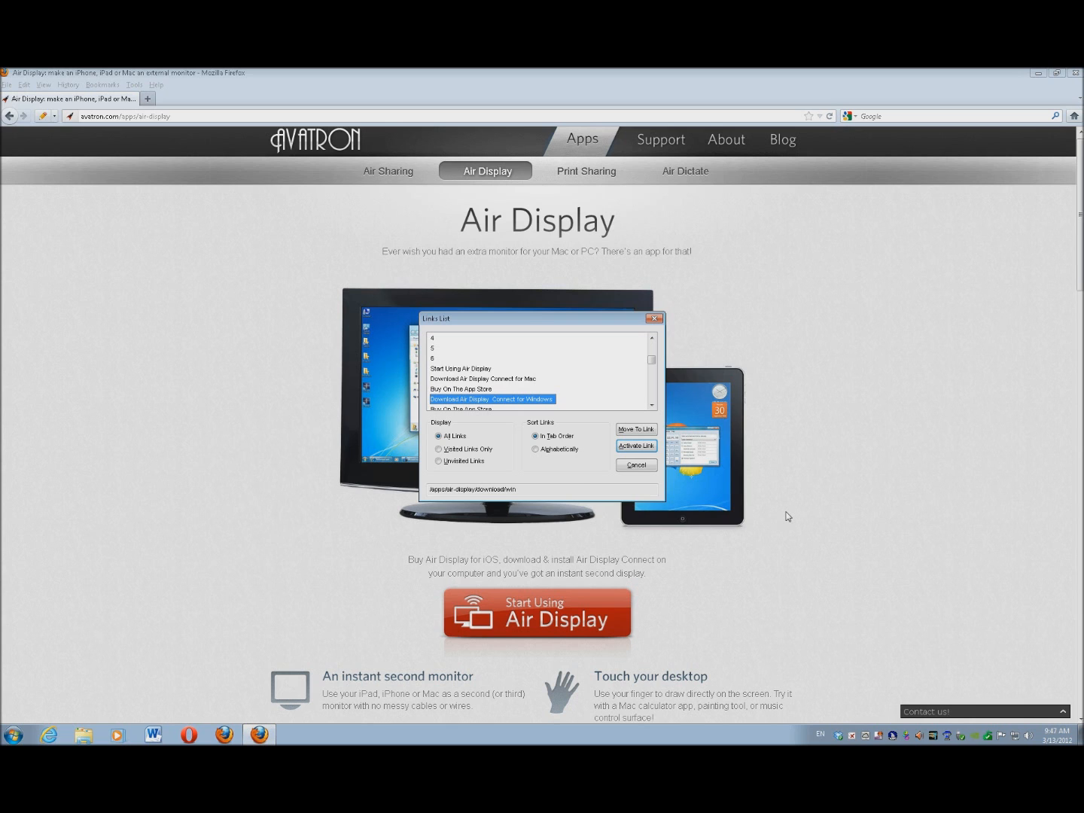
left_click(635, 446)
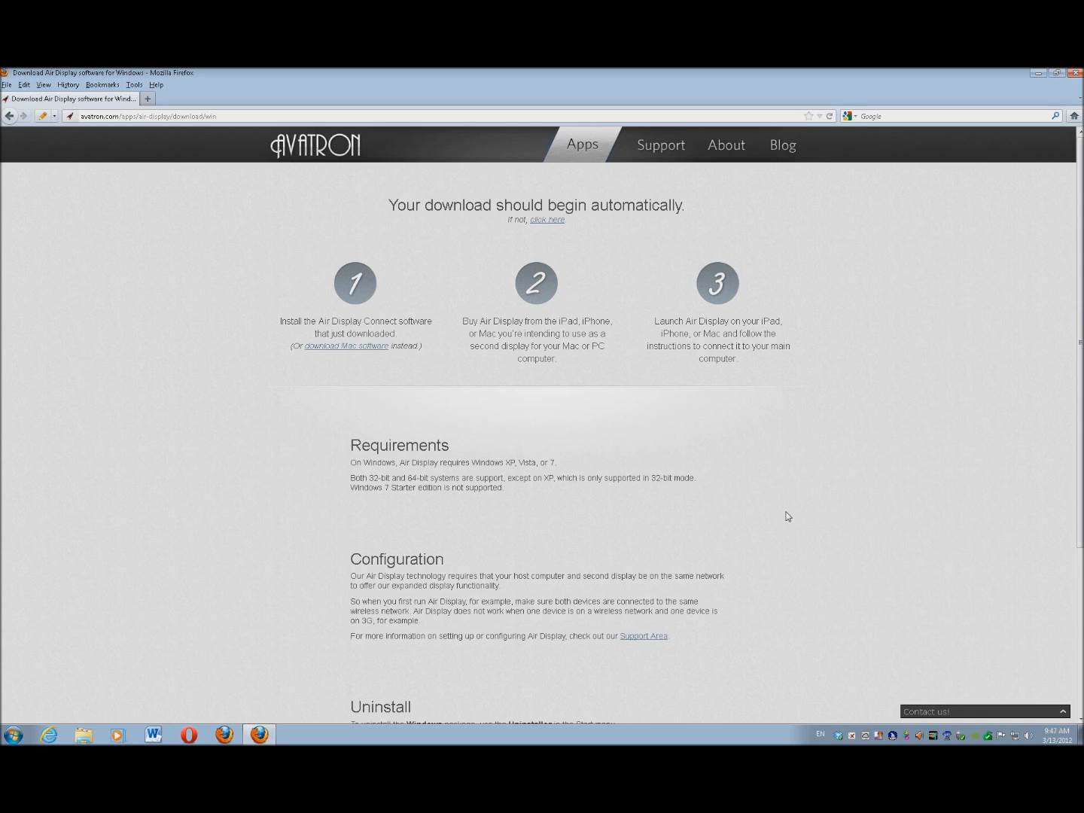
- Save AirDisplay_Setup.exe and launch it from the Firefox Downloads window
left_click(547, 219)
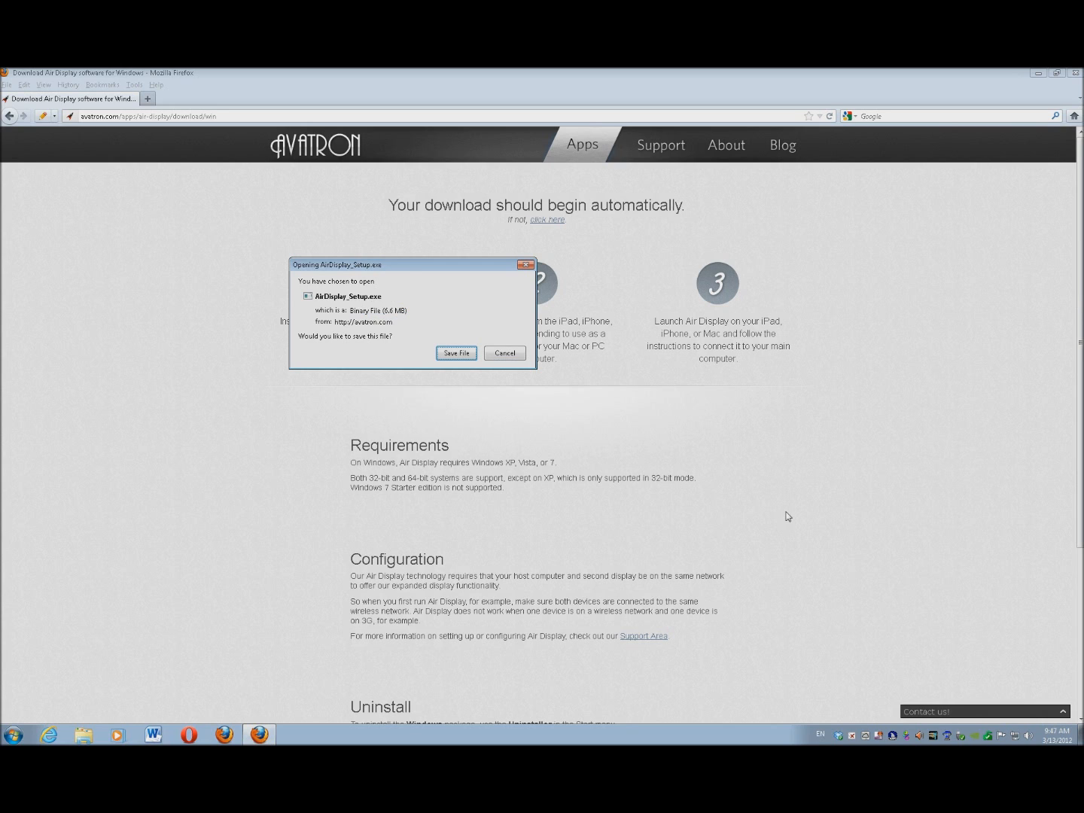
left_click(455, 353)
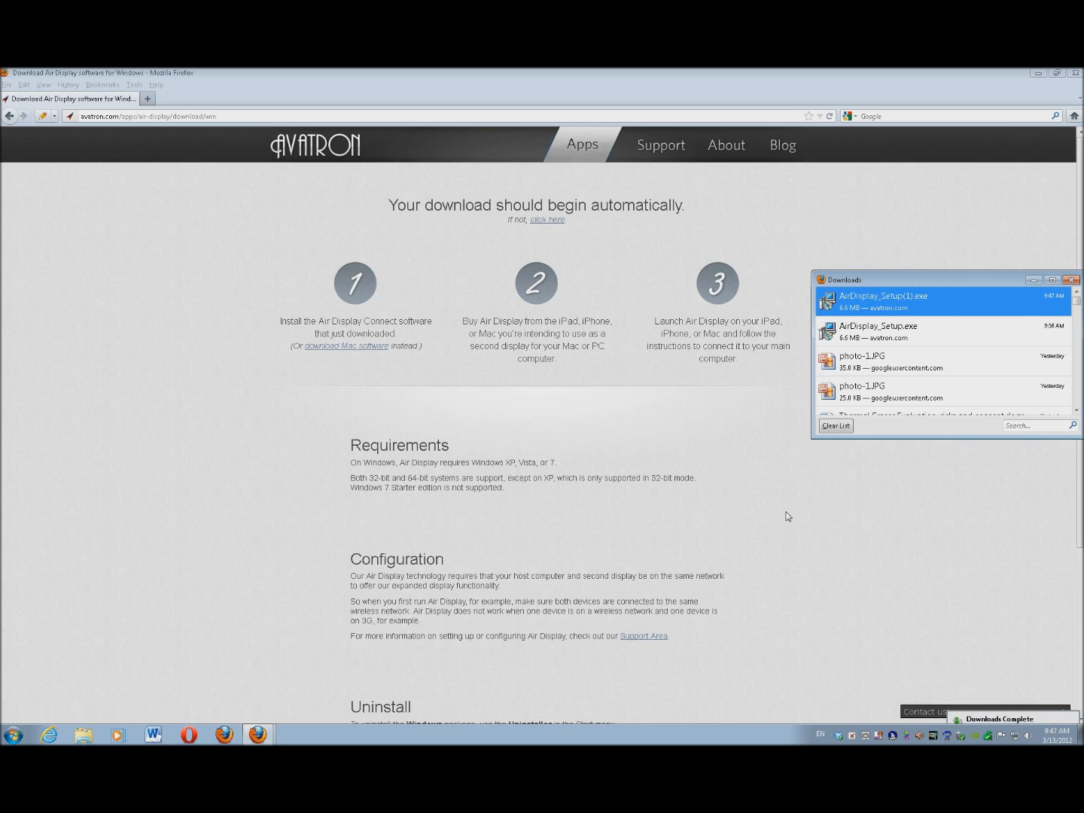
right_click(884, 296)
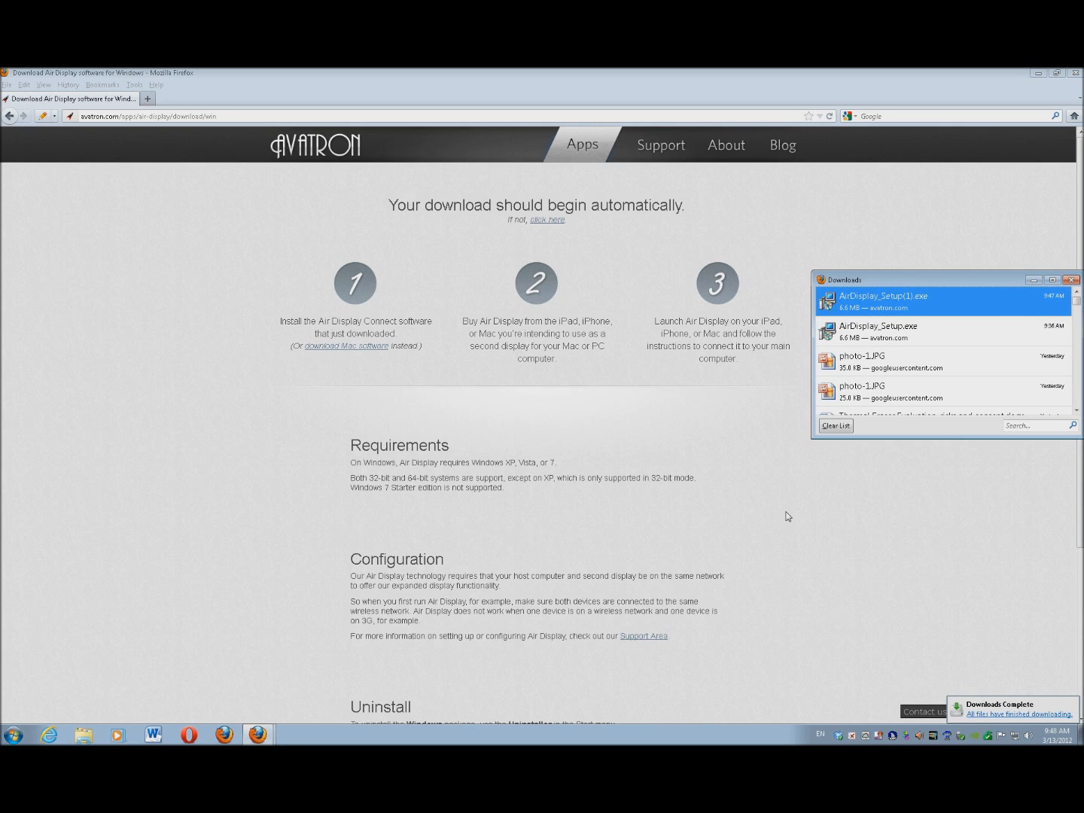
double_click(884, 300)
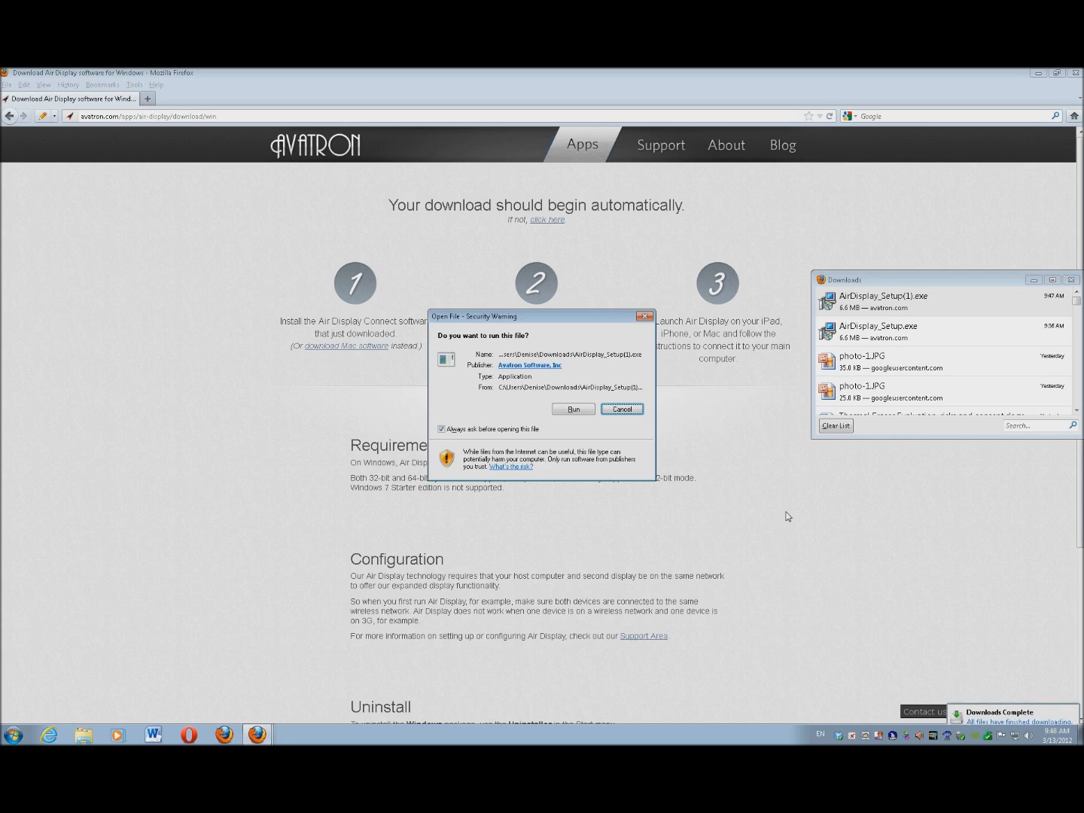
- Run Air Display Setup in English, accept the license, and install the Avatron display driver
left_click(572, 409)
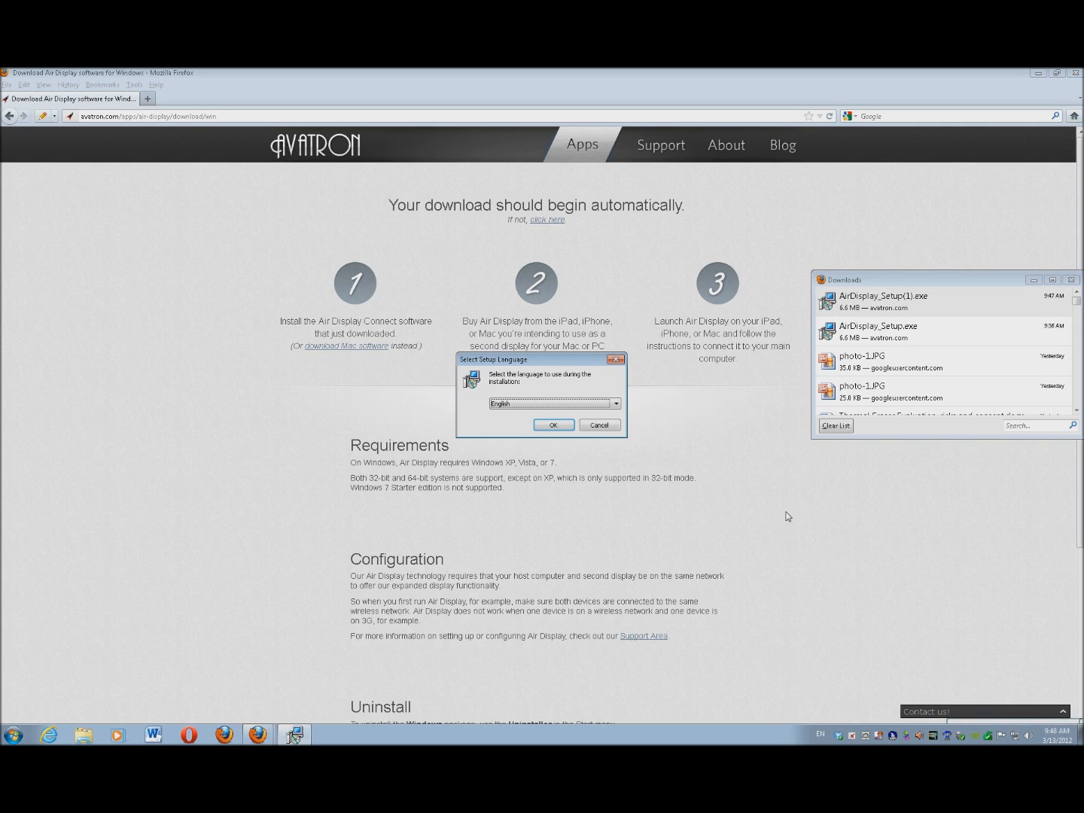
left_click(554, 425)
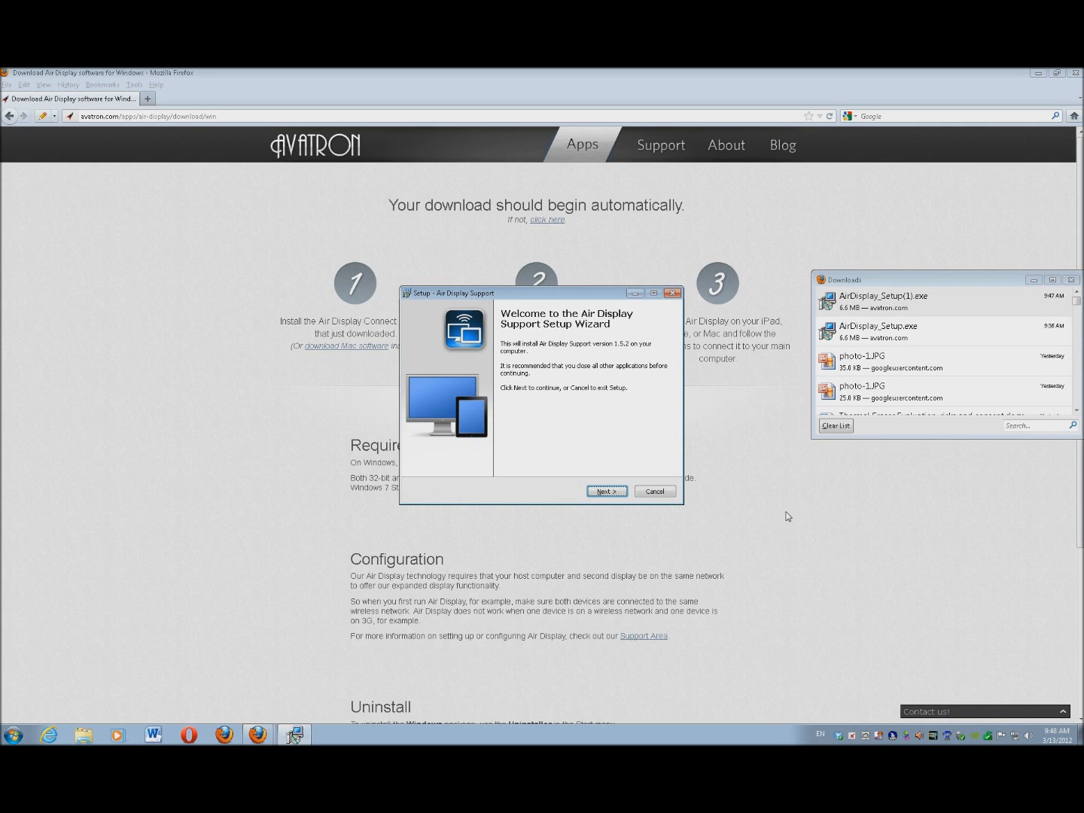
left_click(606, 491)
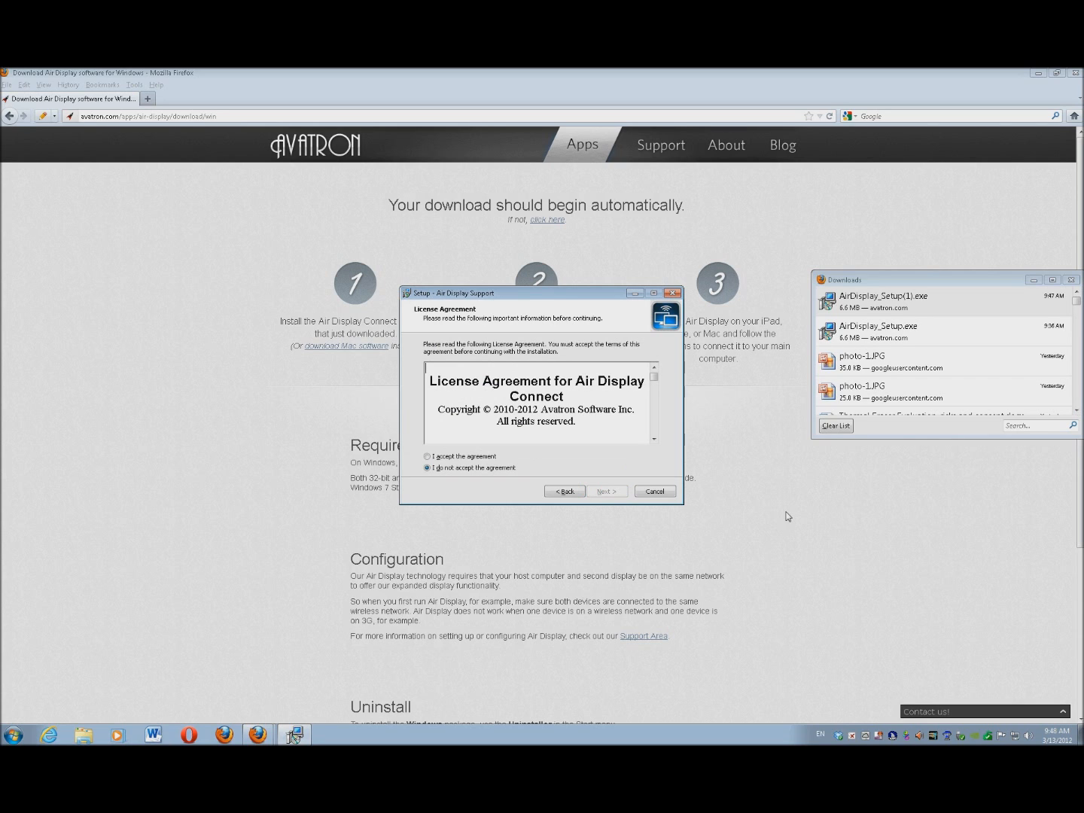
left_click(428, 456)
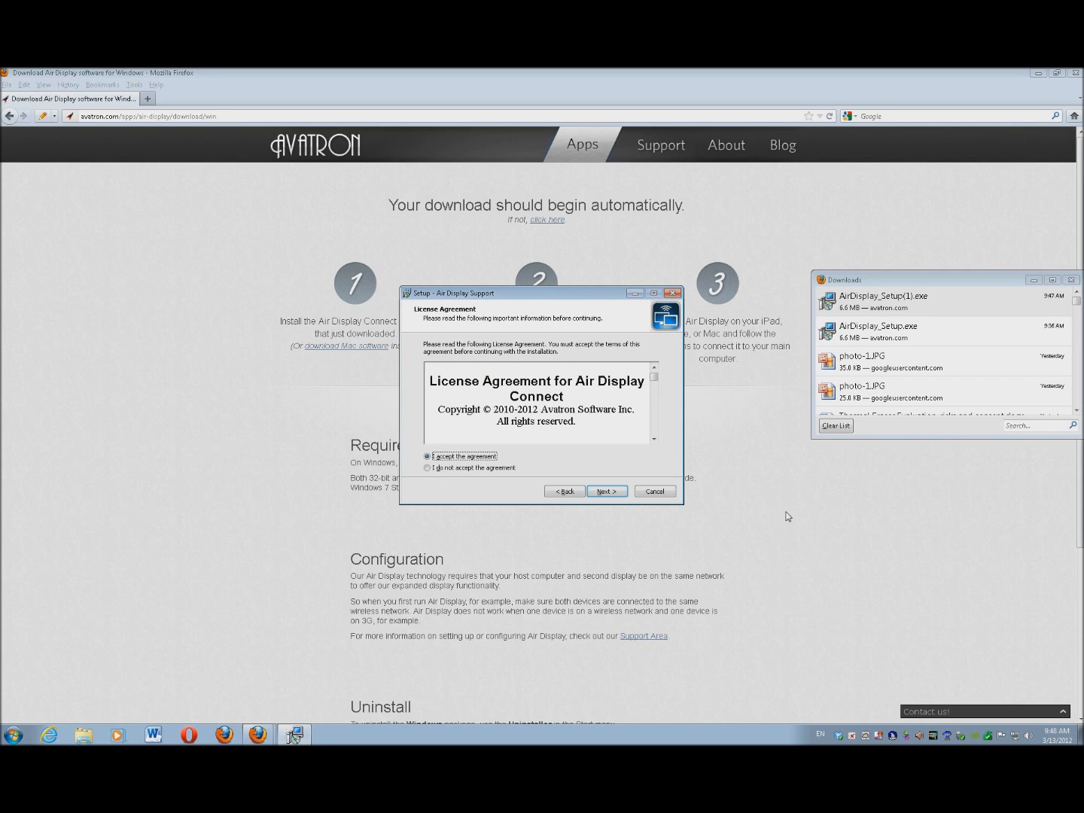
left_click(606, 491)
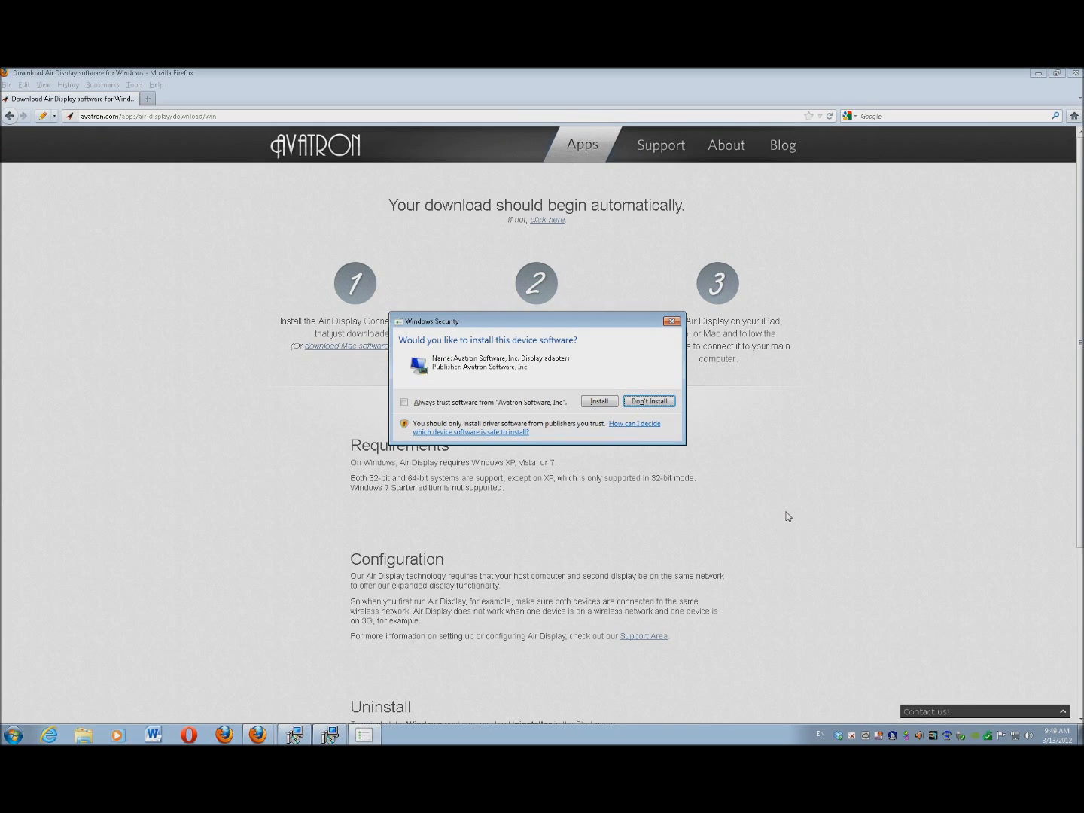
left_click(649, 400)
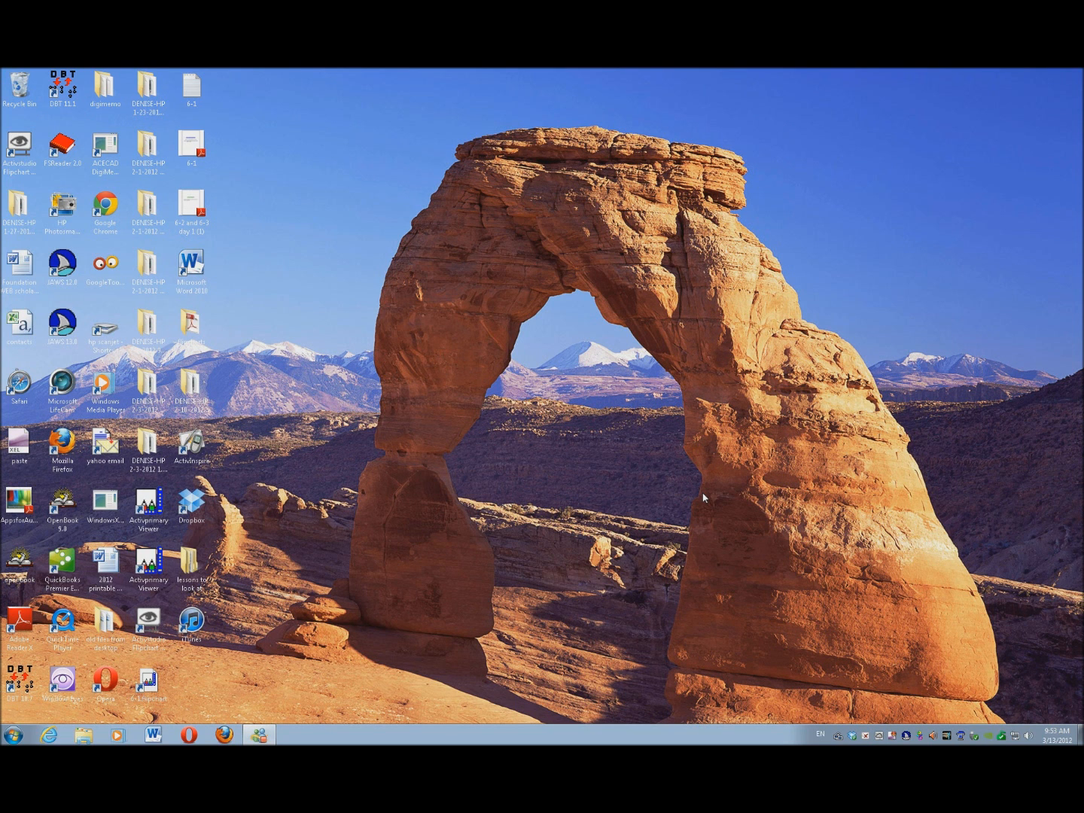
mouse_move(856, 624)
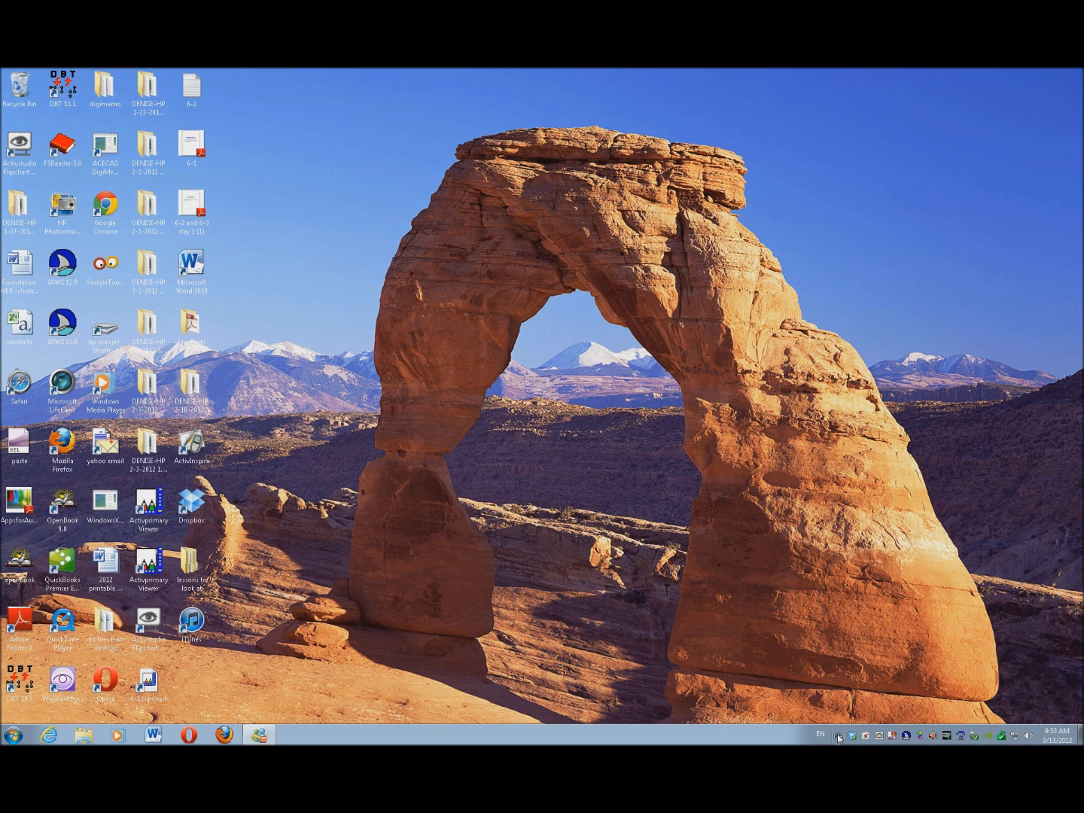
mouse_move(729, 542)
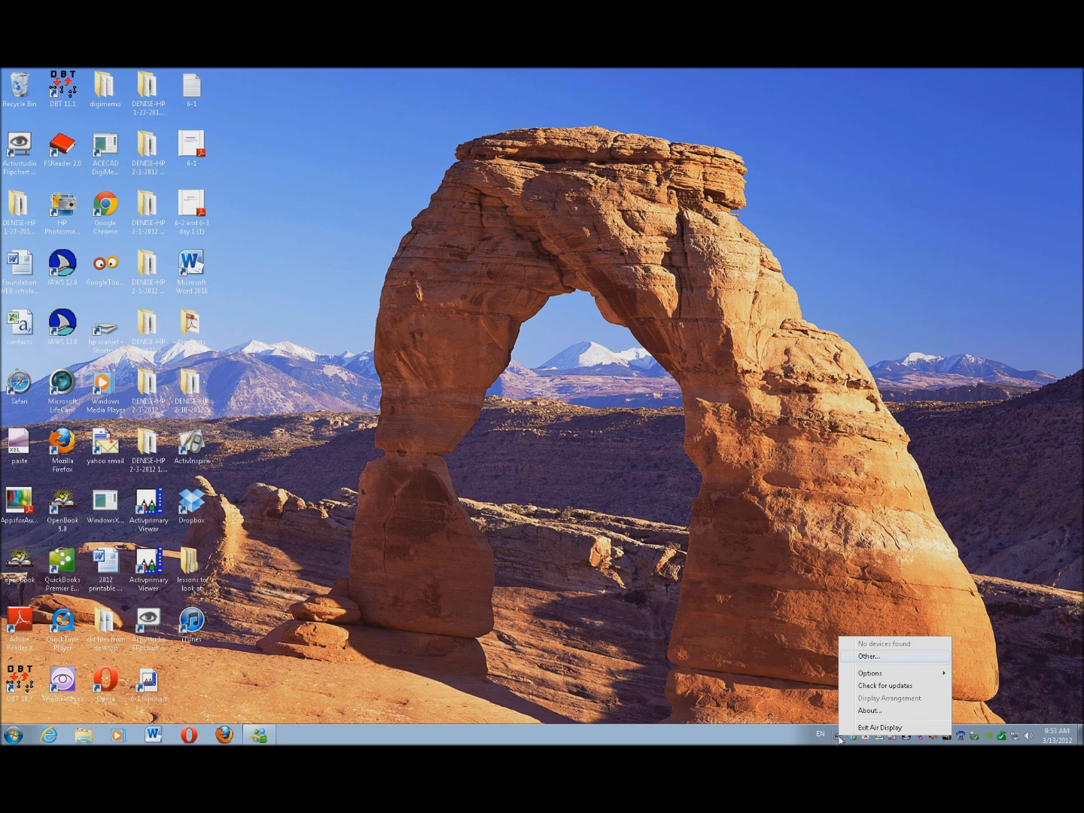
- Choose Other... from the Air Display tray menu
left_click(870, 656)
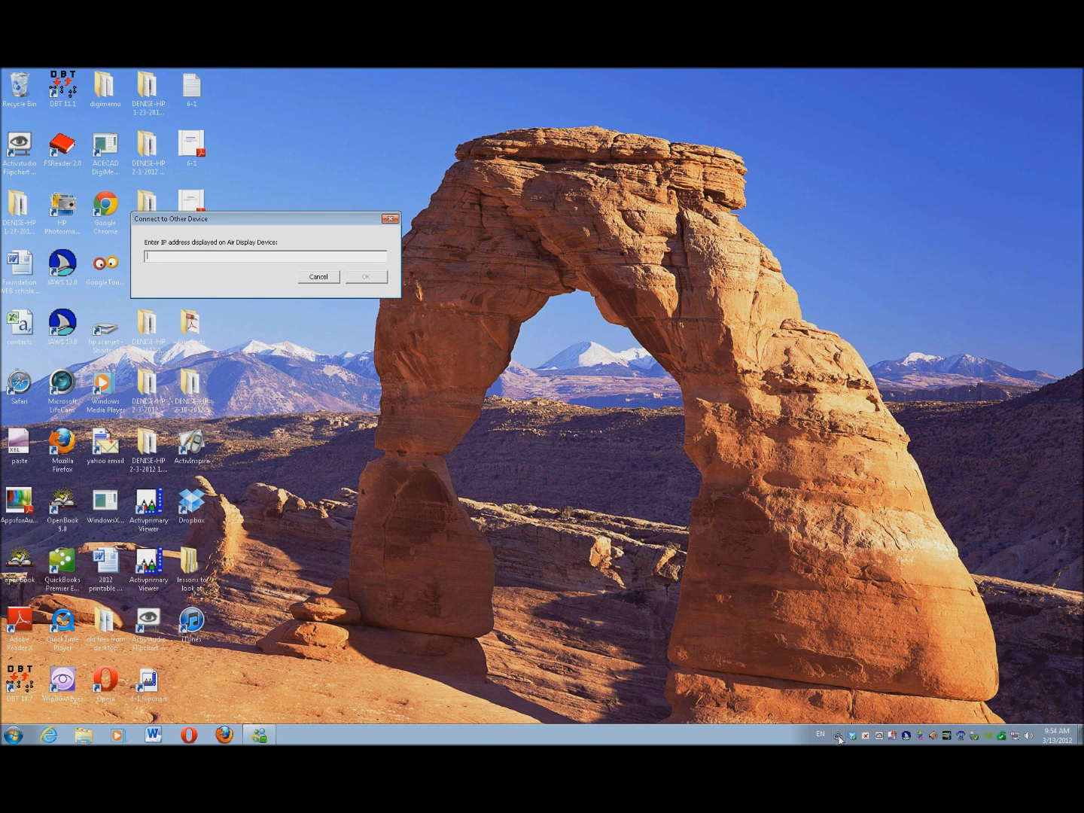
- Connect Air Display to the device at IP address 192.168.0.101
type("192.168.0.101")
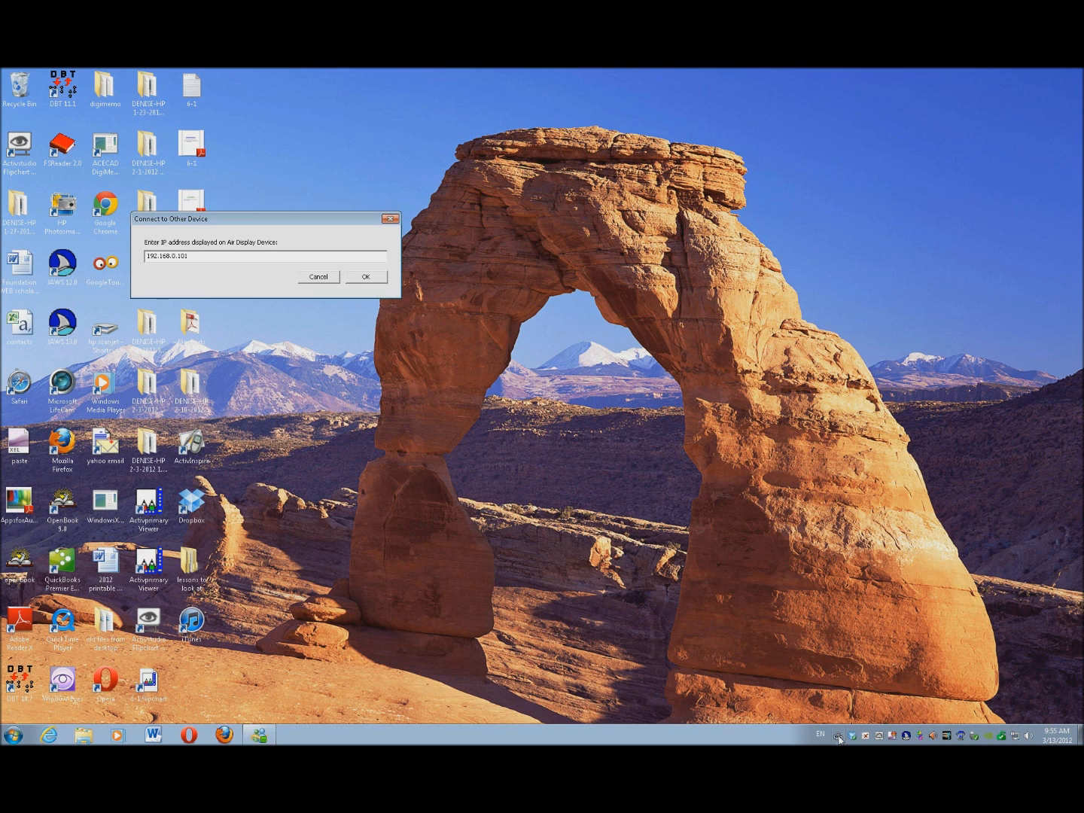
left_click(366, 276)
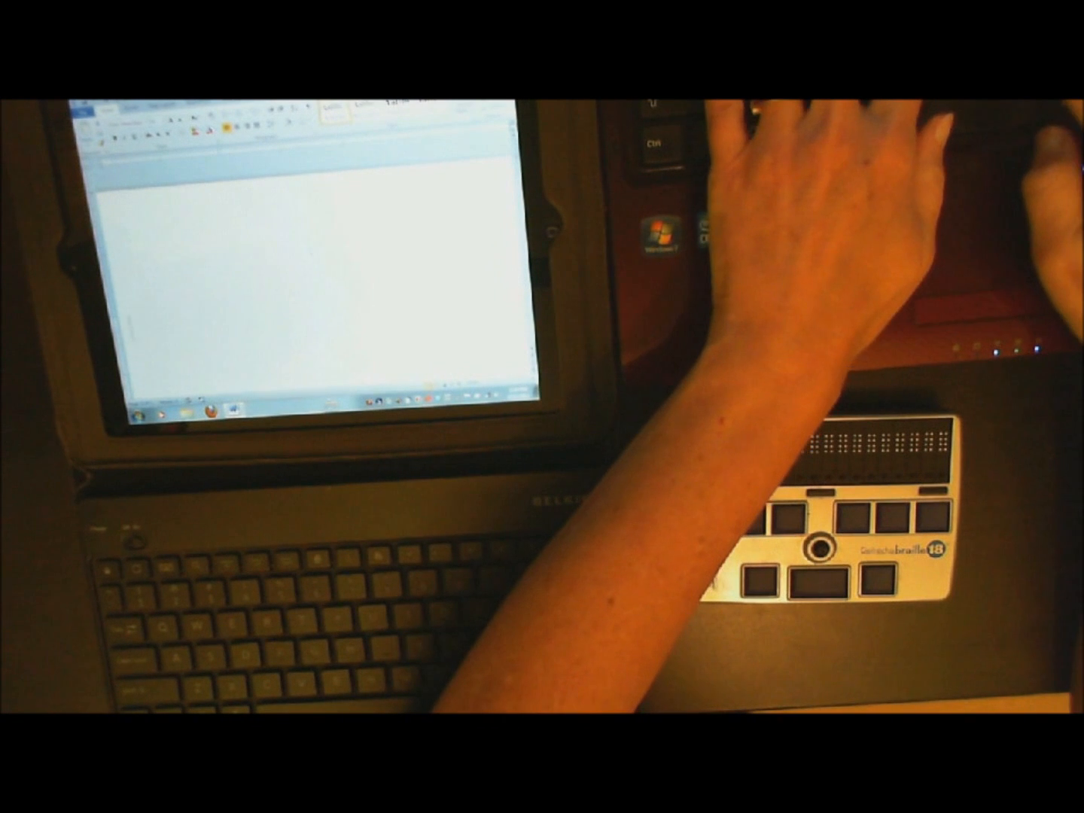
- Type 'This is air display' and 'Add more information' on separate lines
type("This is")
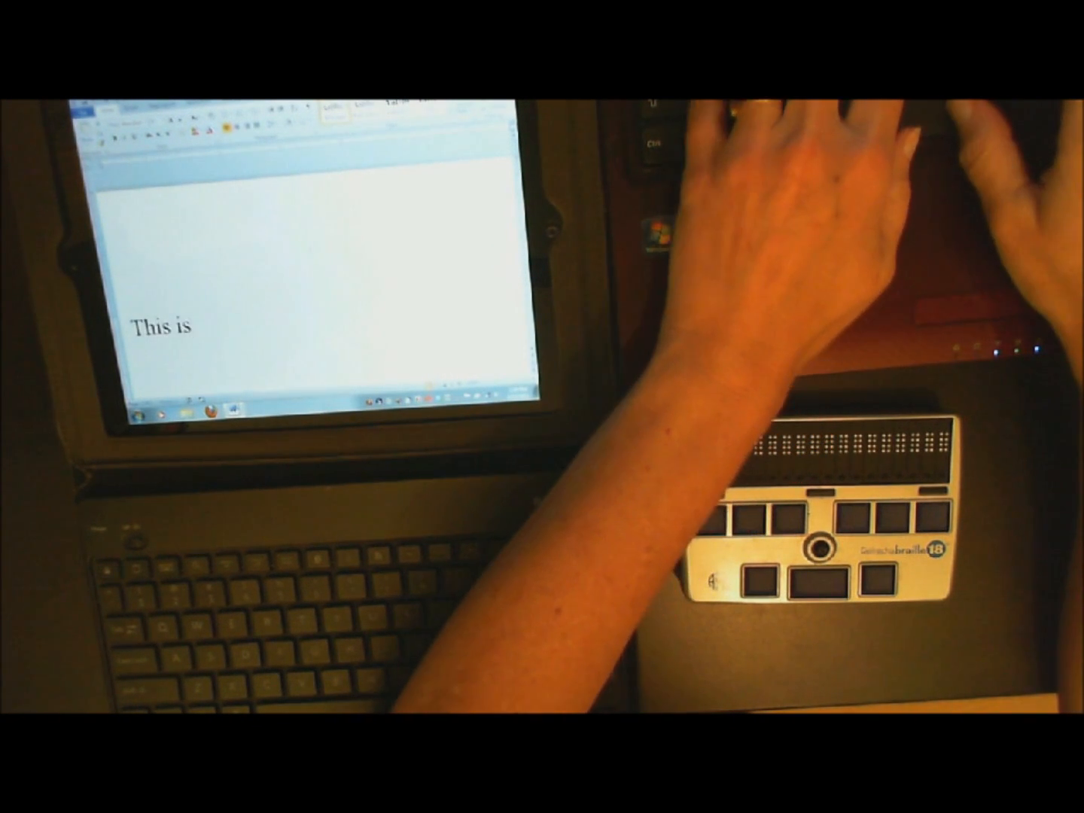
type("air display")
type("Add more information")
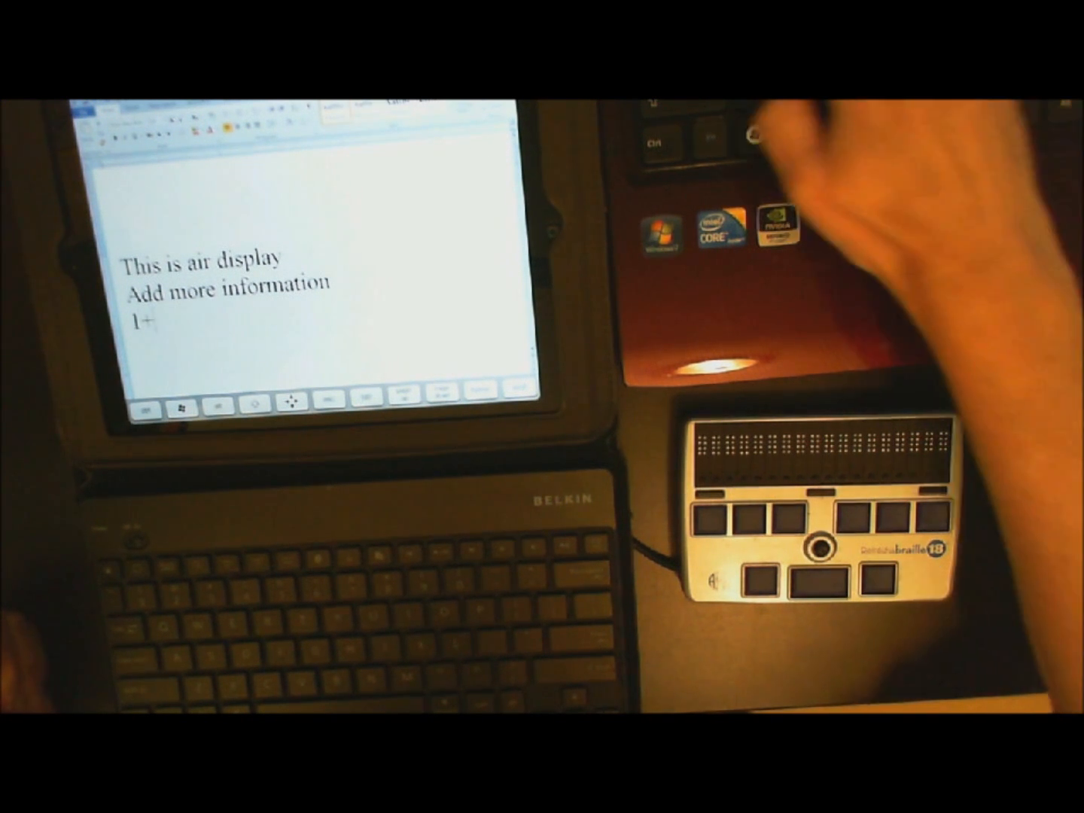
- Type lines '1+1= 2', 'This is cool', '2+2= 4' and '3+3= 6'
type("1=")
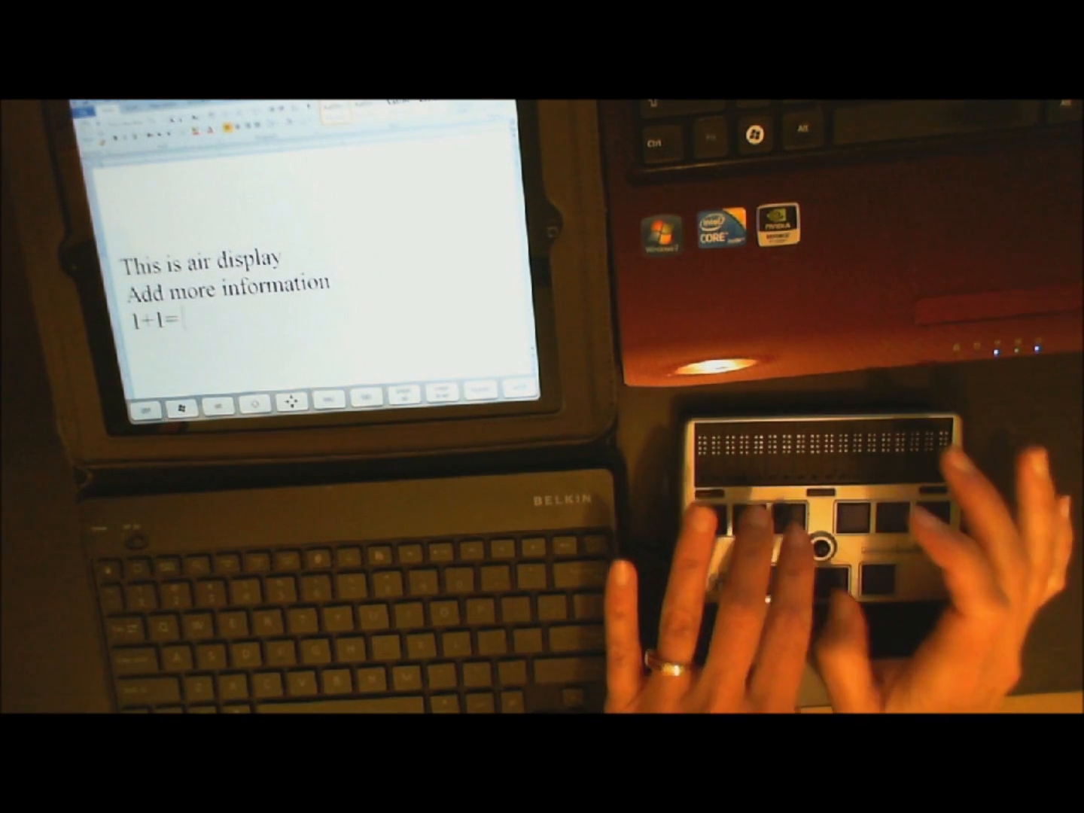
type("2")
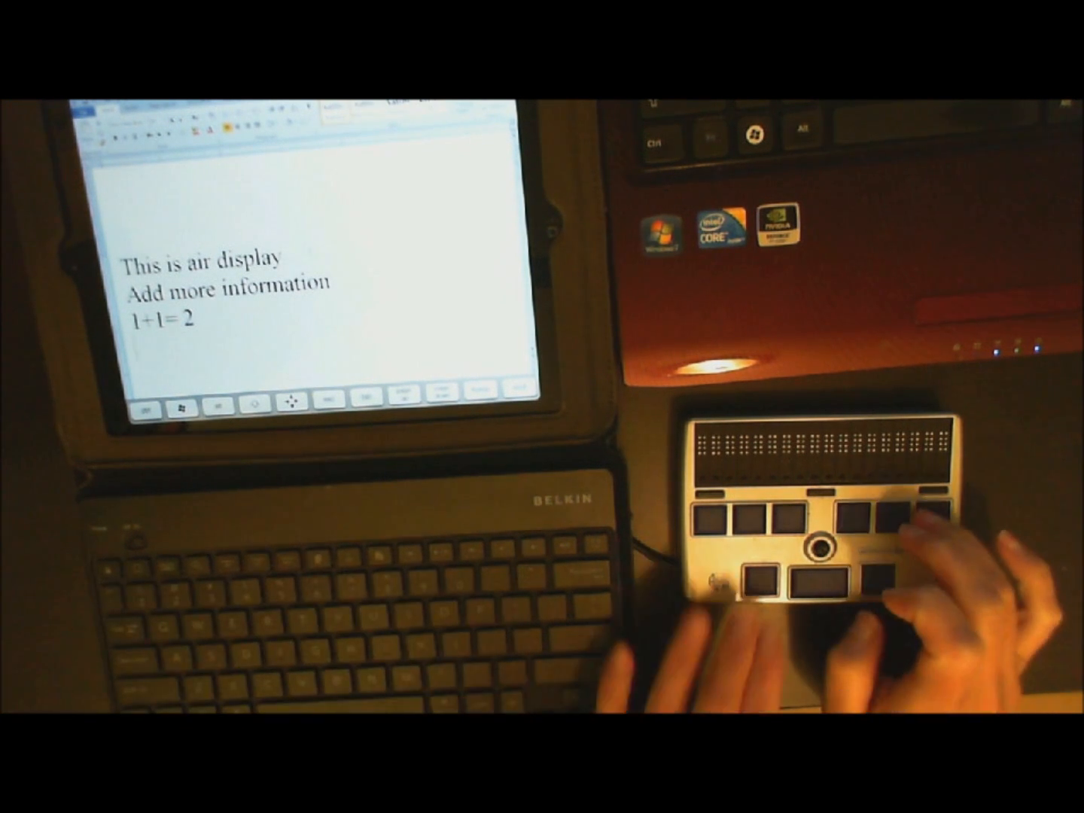
type("This")
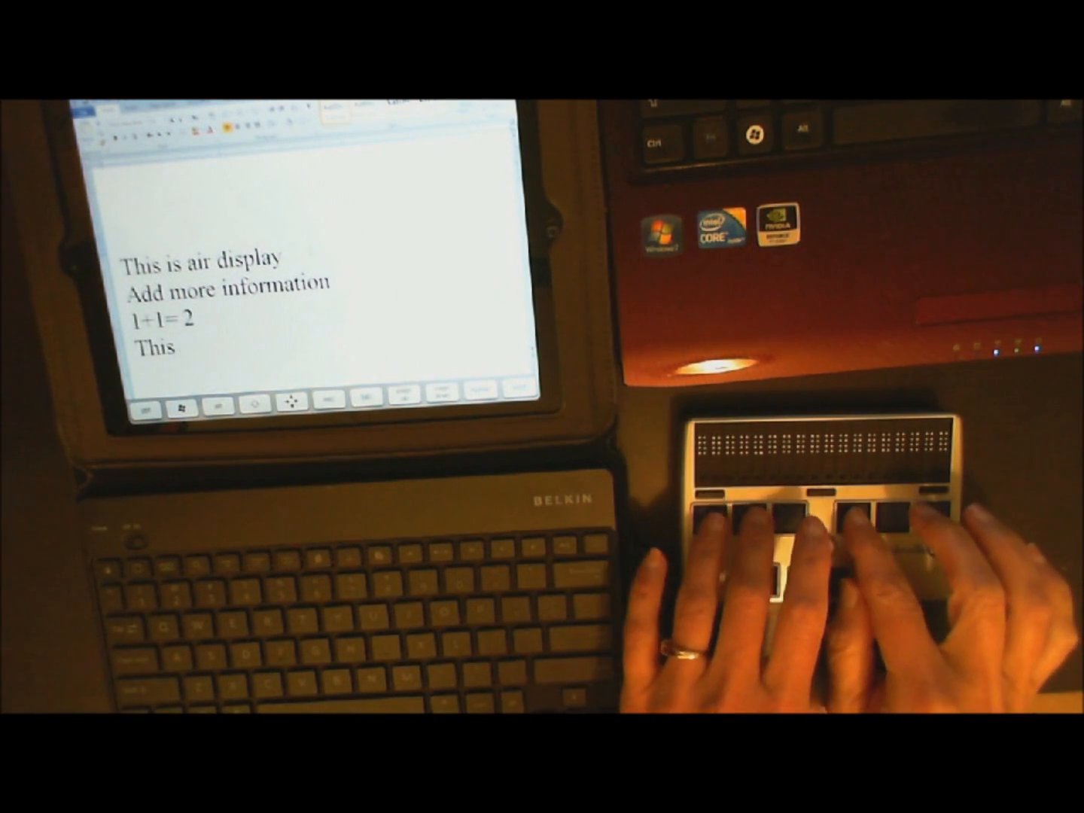
type("is")
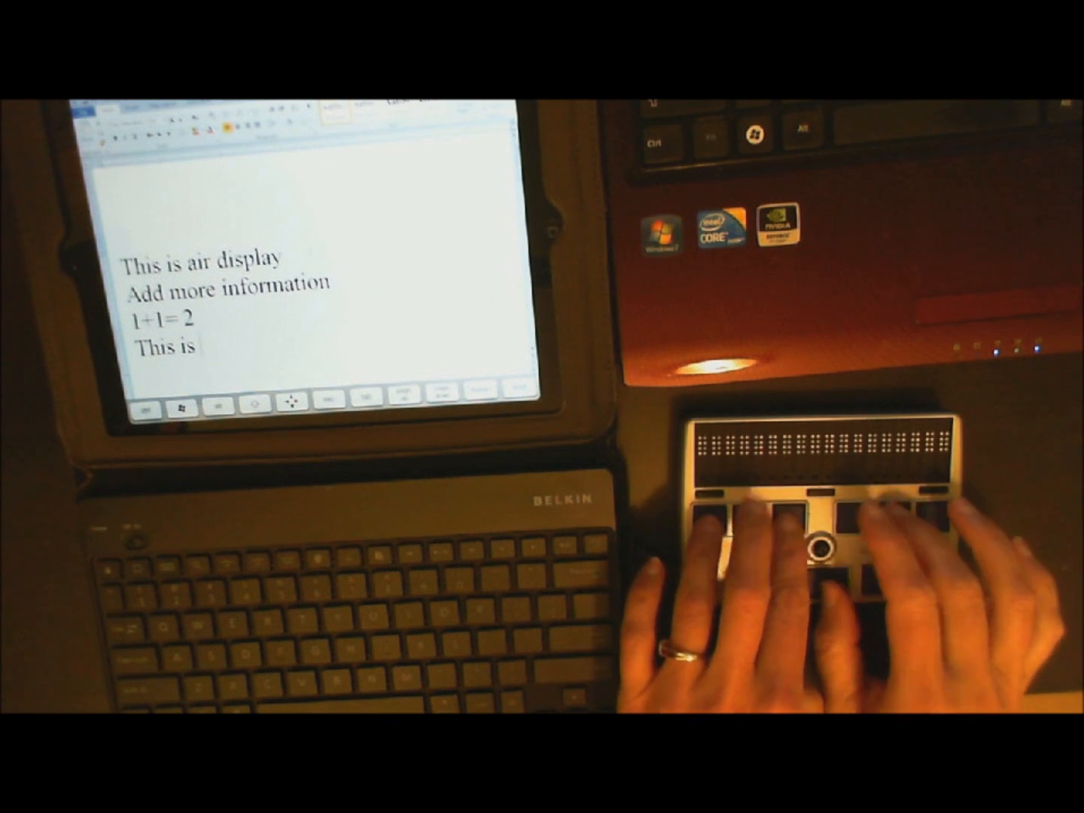
type("cool")
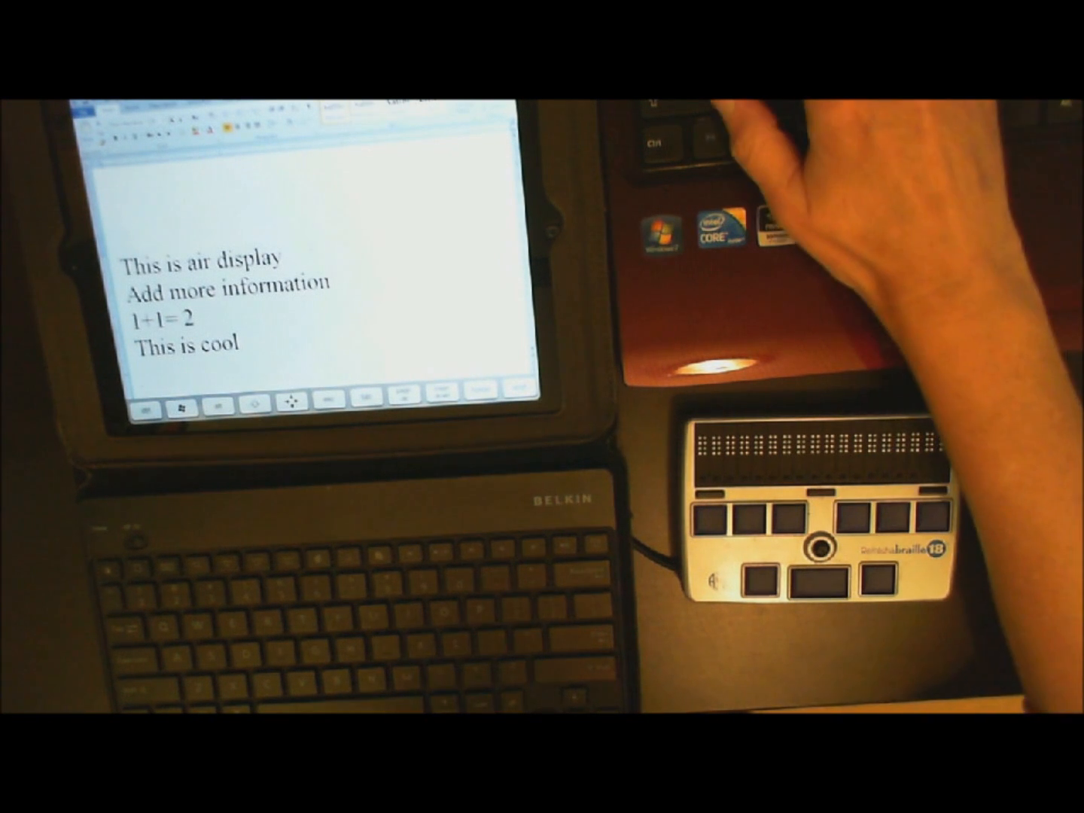
type("2+2= 4")
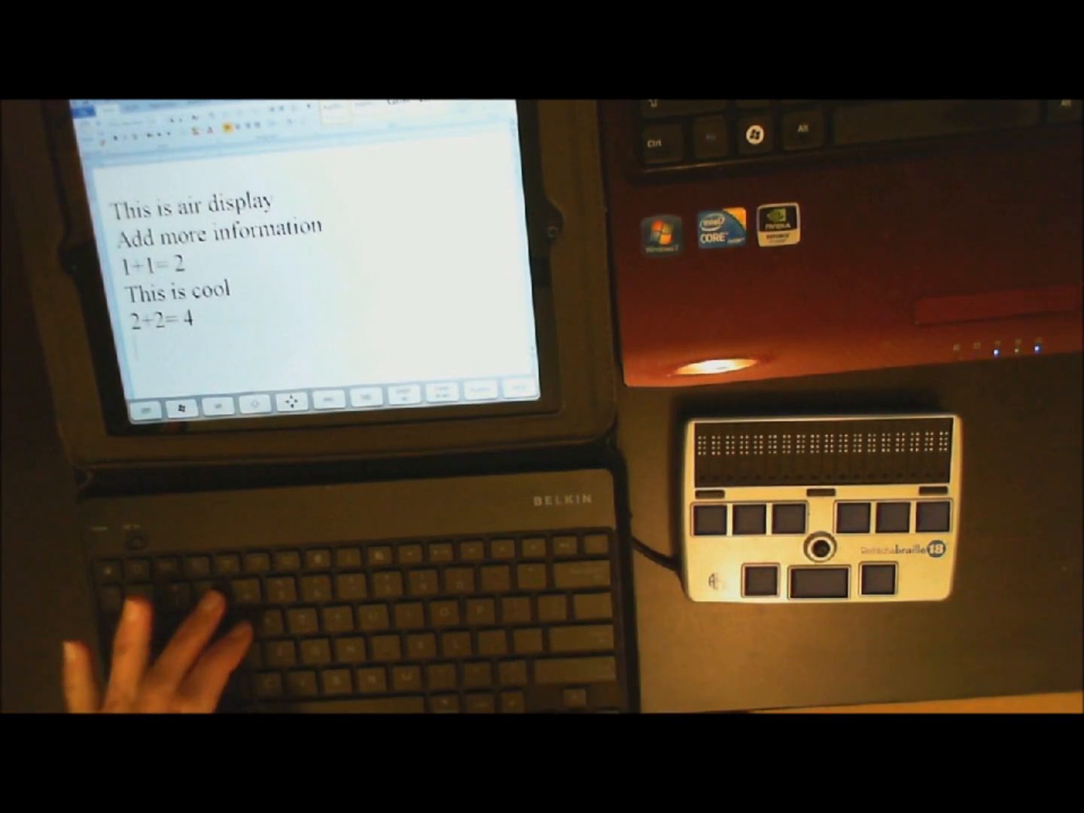
type("3")
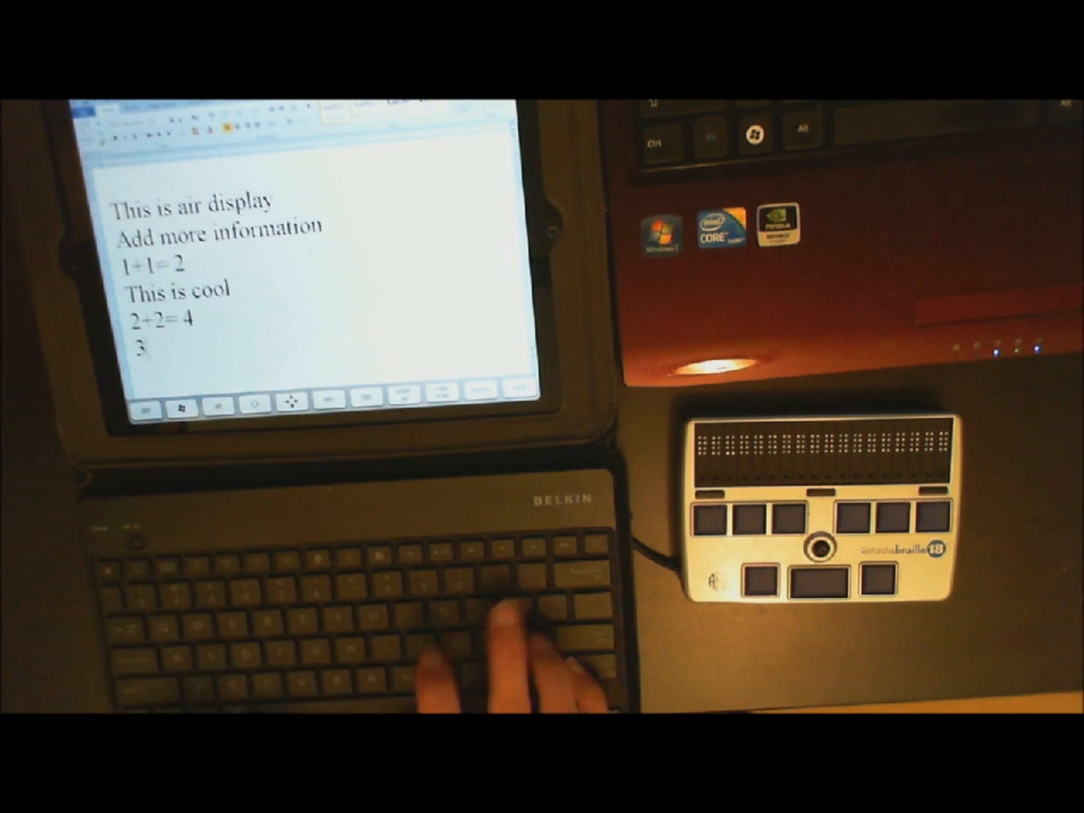
type("+3=")
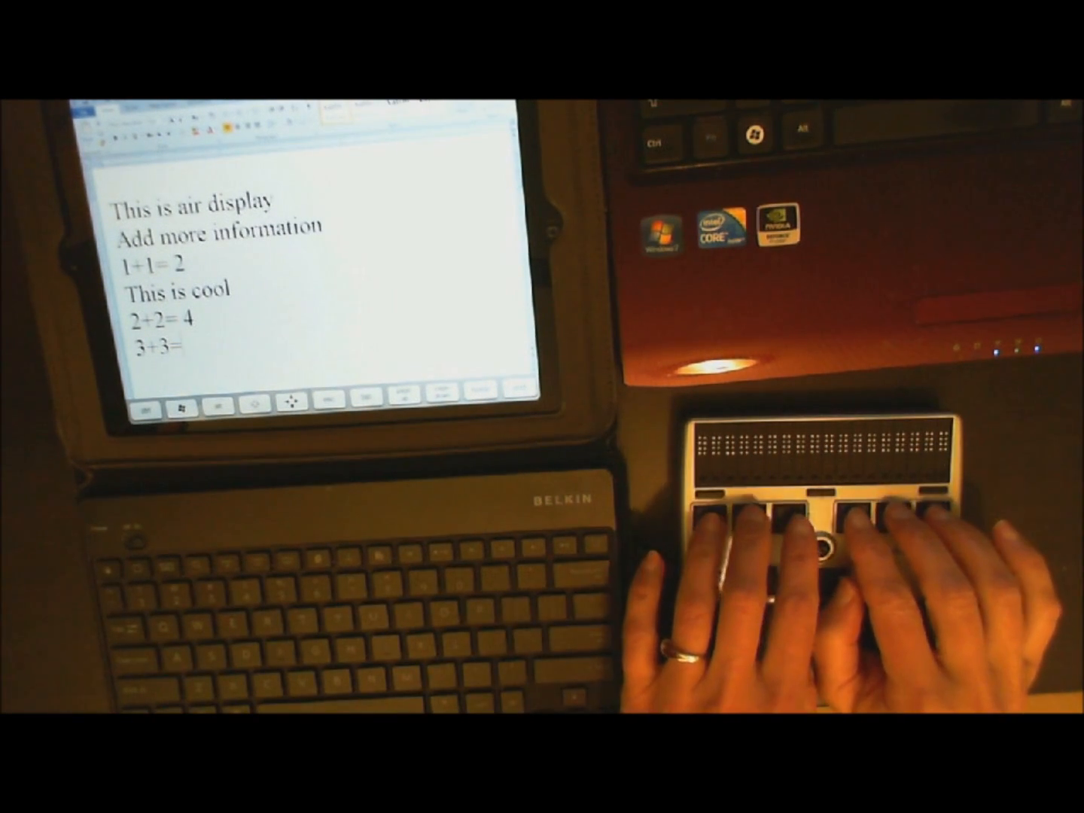
type("6")
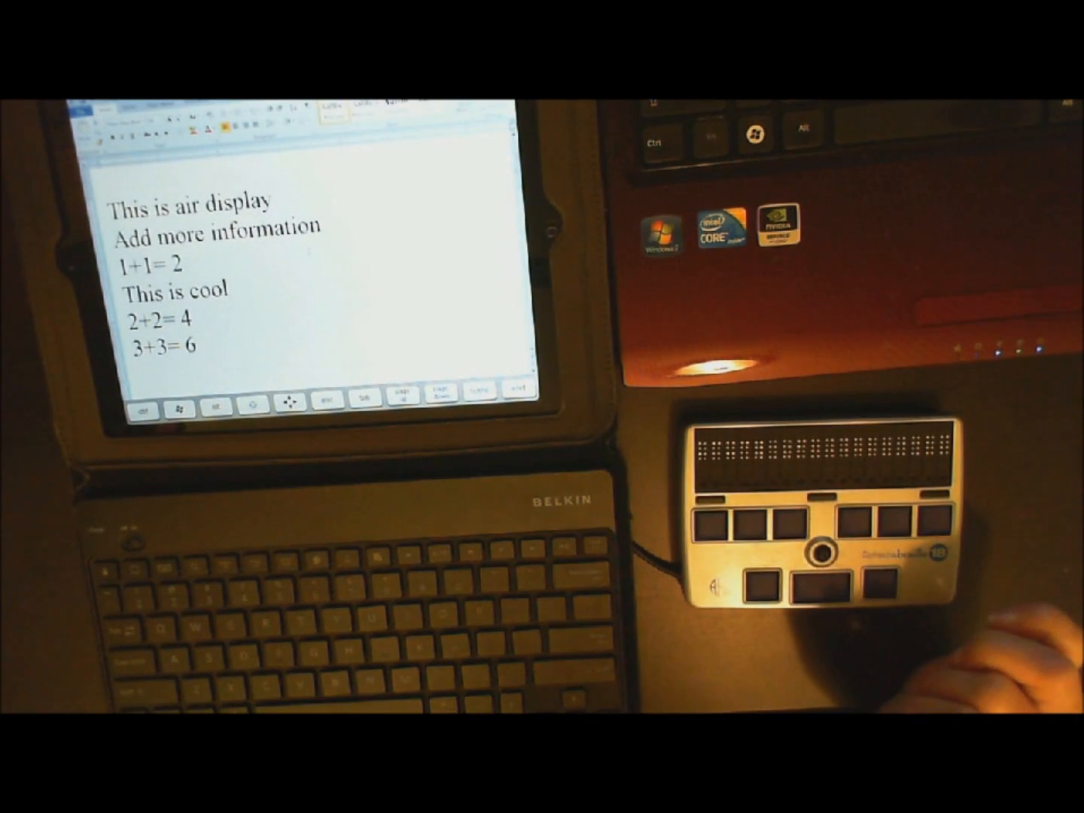